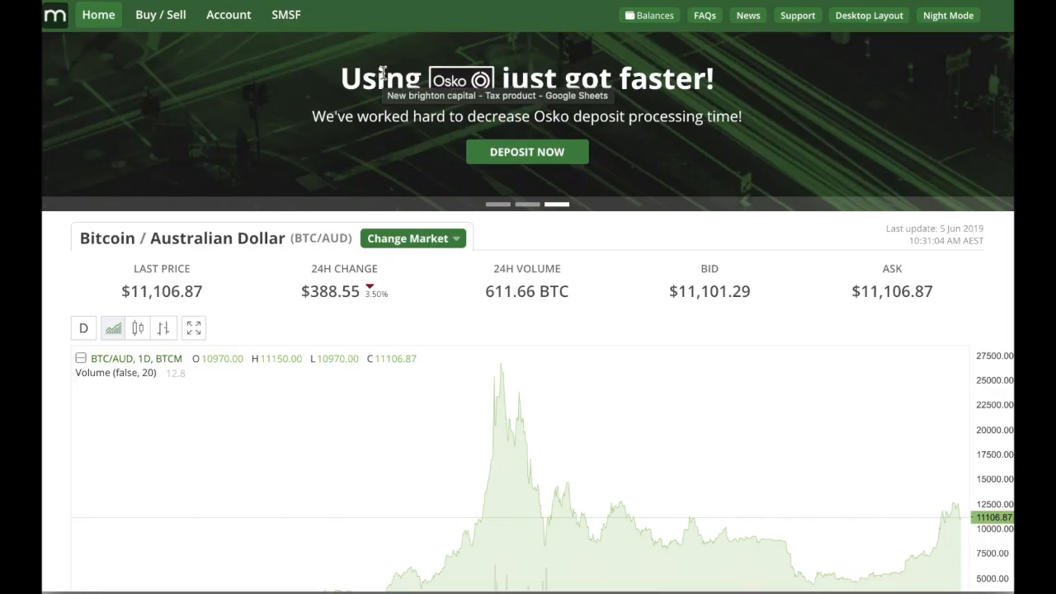
mouse_move(98, 15)
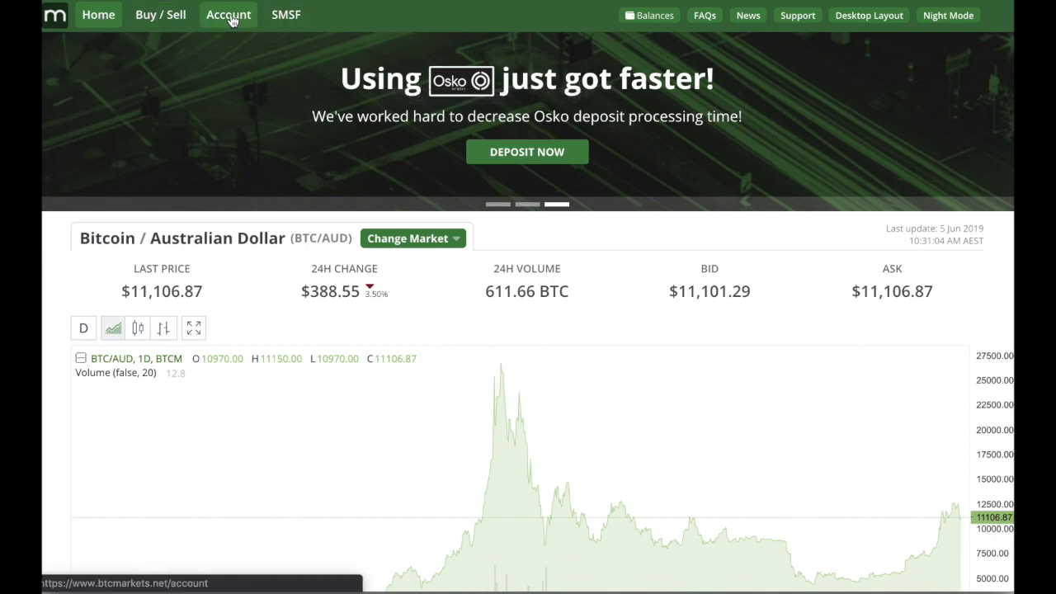
- Go to the Account overview from the BTC Markets top navigation
left_click(227, 15)
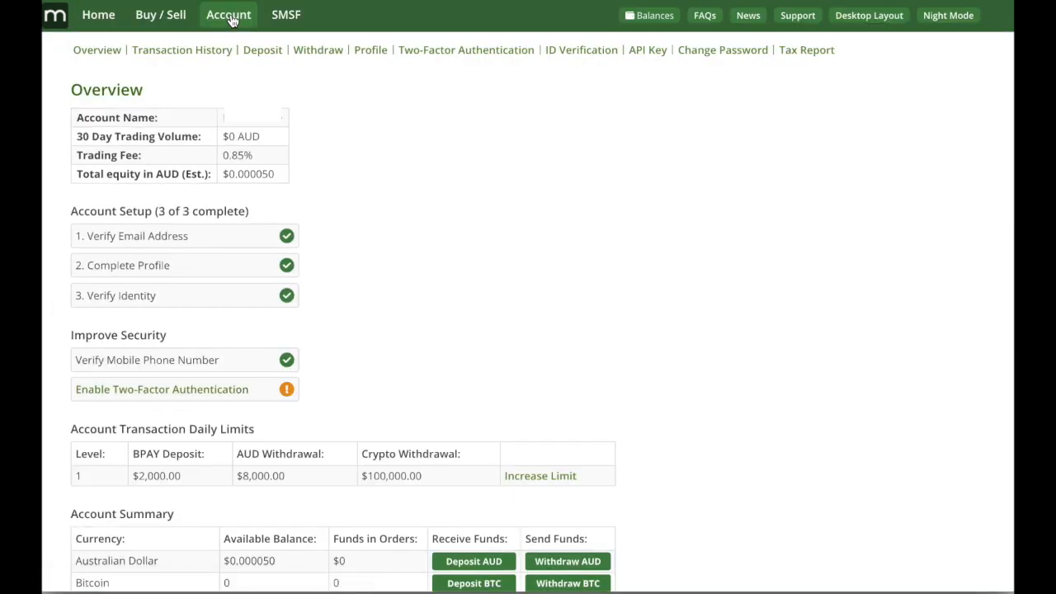
mouse_move(498, 16)
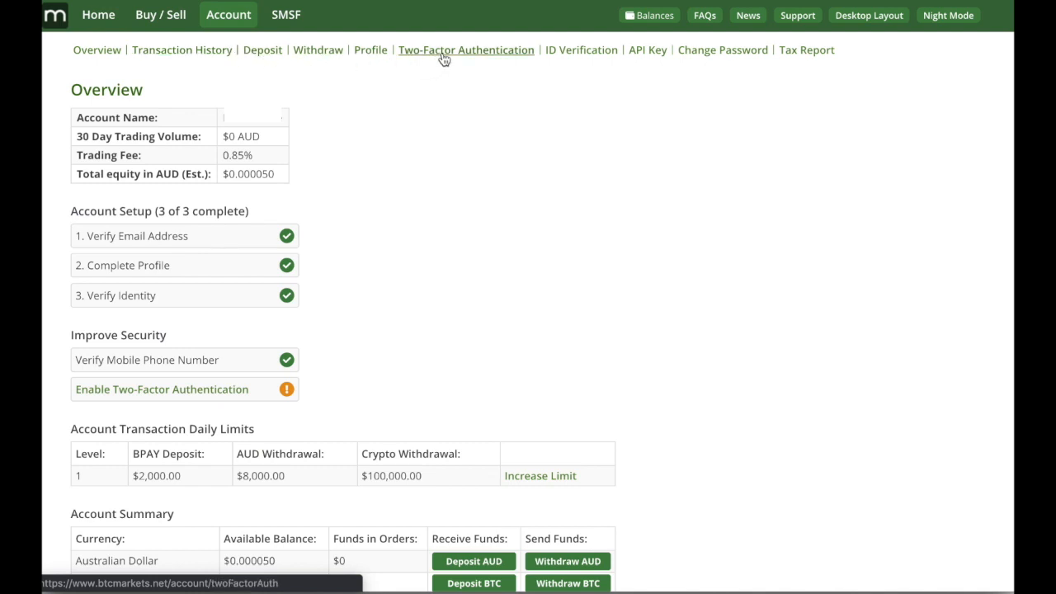
mouse_move(648, 50)
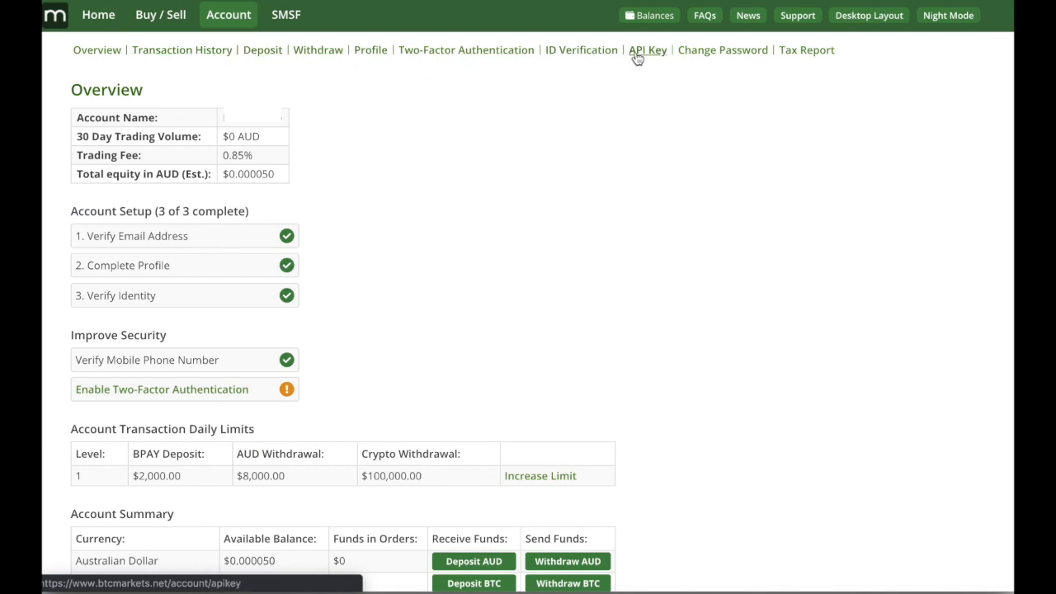
mouse_move(647, 51)
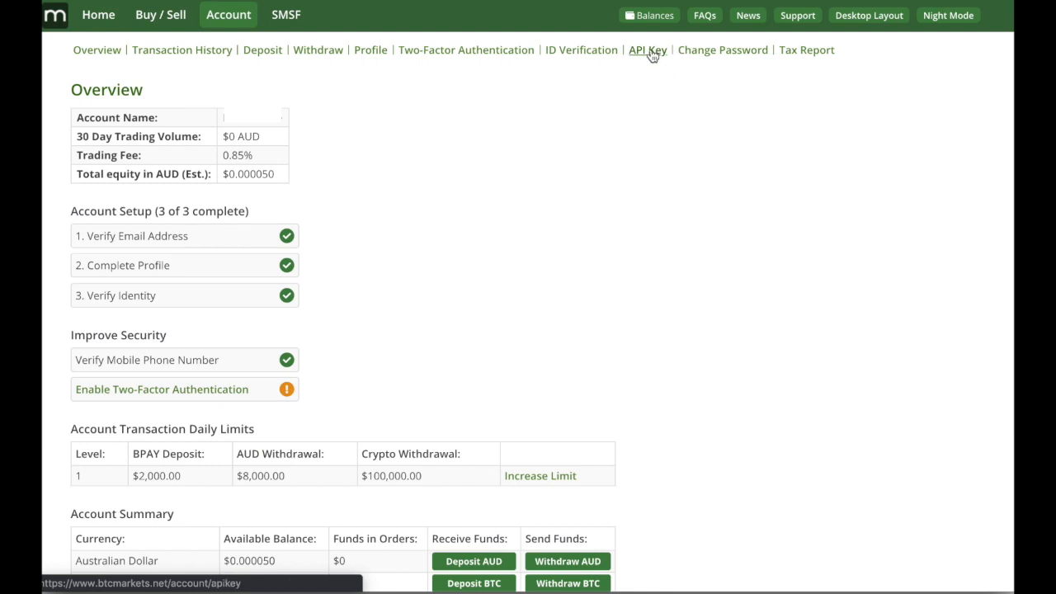
mouse_move(643, 56)
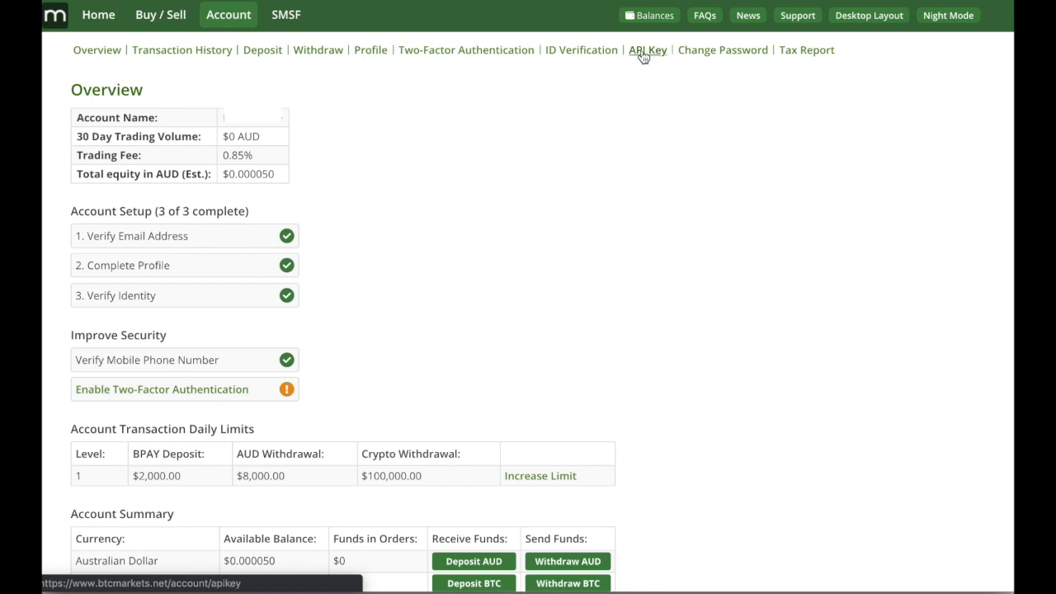
- Open the API Key page from the Account sub-navigation, listing no keys yet
left_click(647, 49)
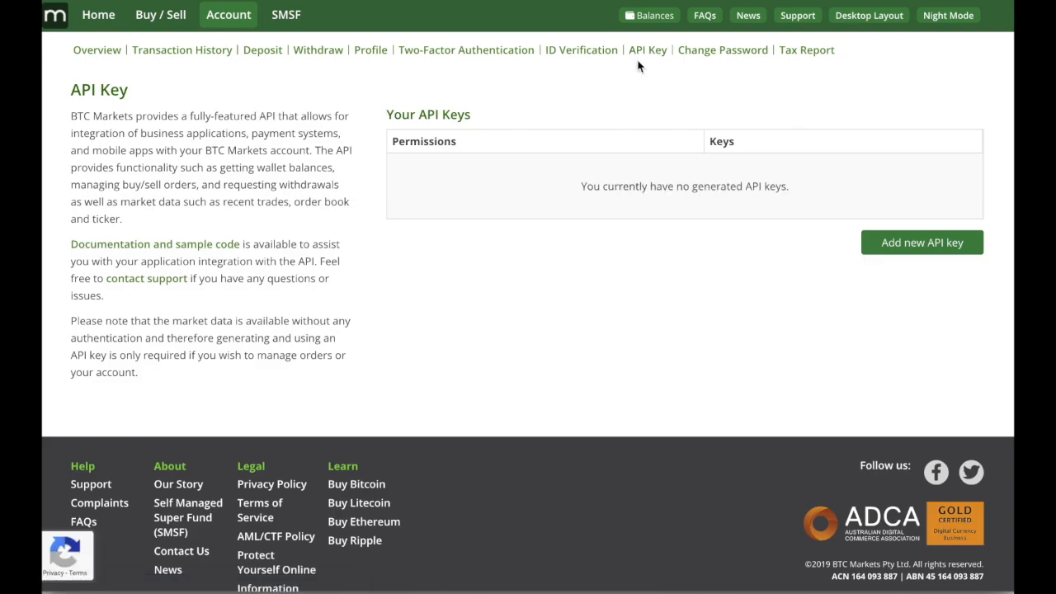
mouse_move(396, 145)
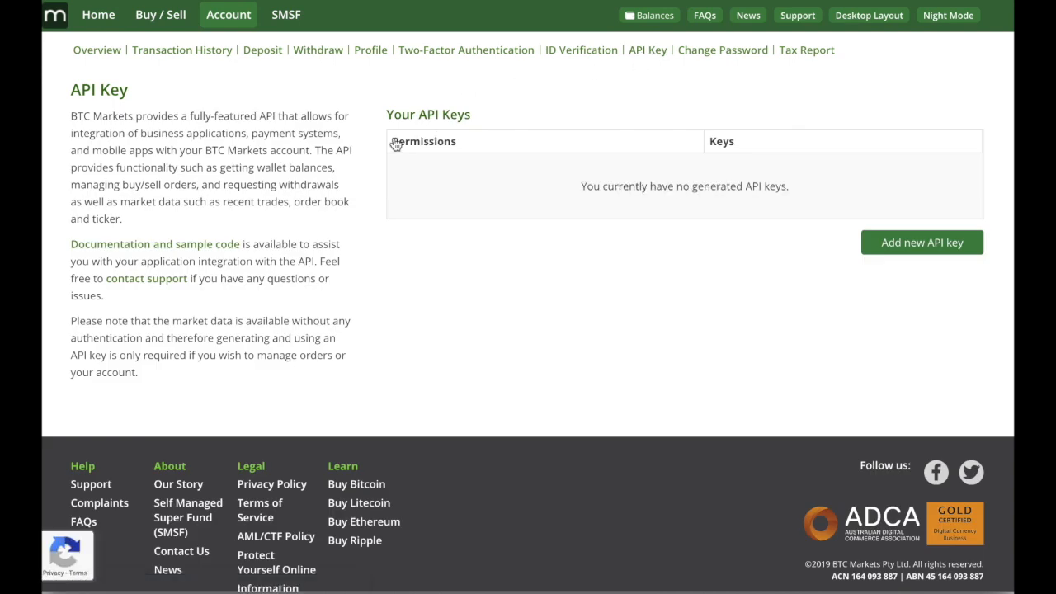
mouse_move(723, 206)
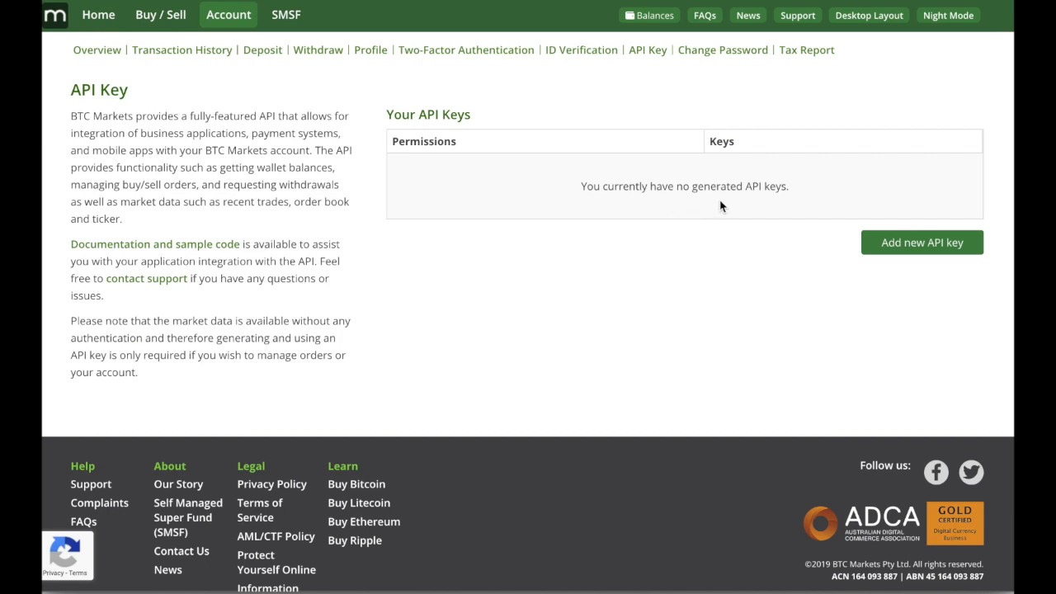
mouse_move(752, 204)
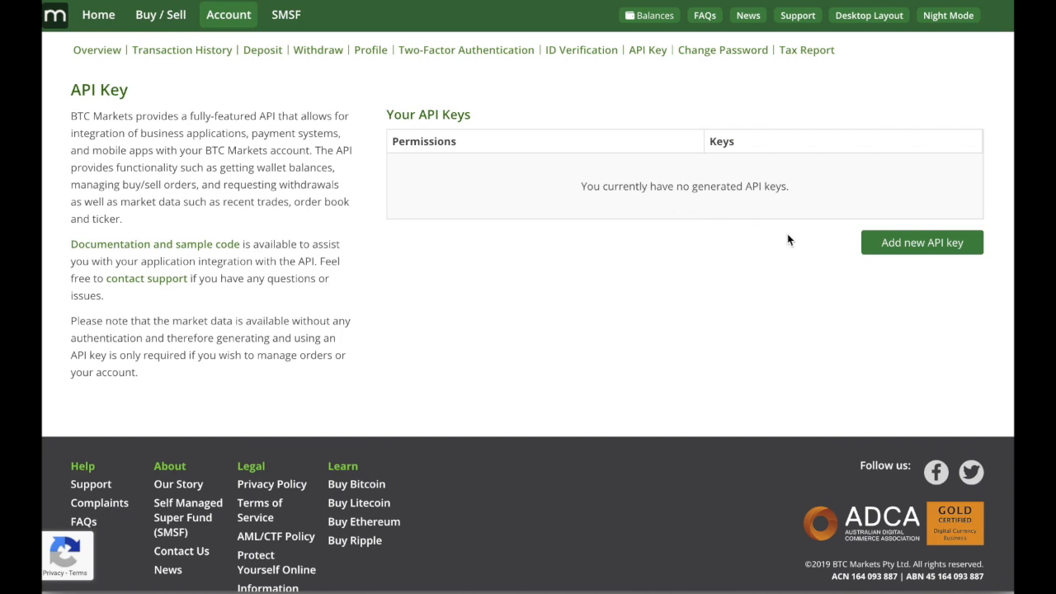
mouse_move(924, 155)
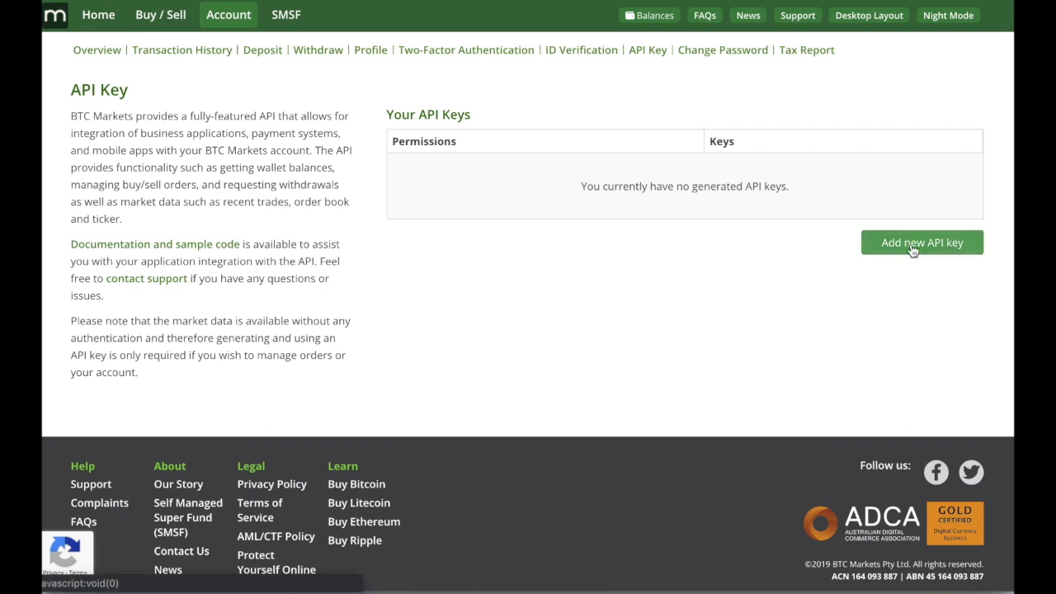
- Add a new API key with Account, Fund Transfer and Trade set to Read only and submit it
left_click(921, 241)
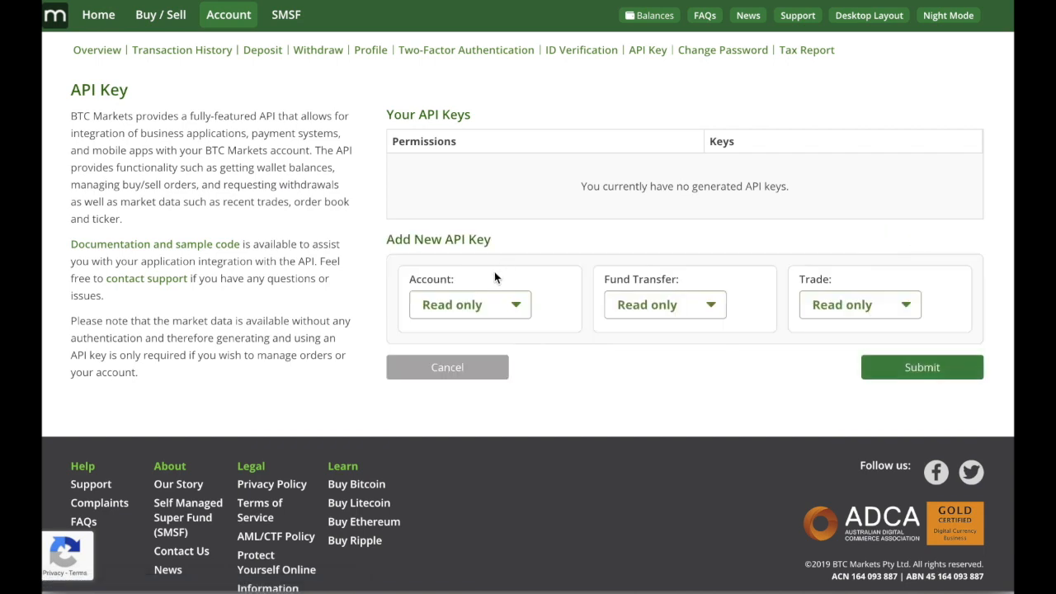
left_click(468, 303)
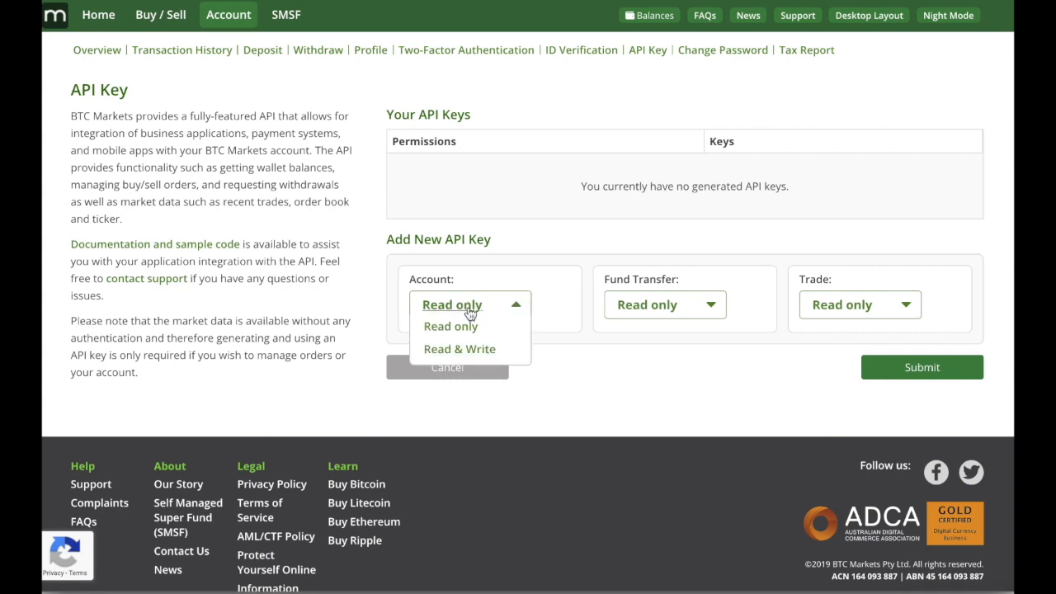
left_click(663, 303)
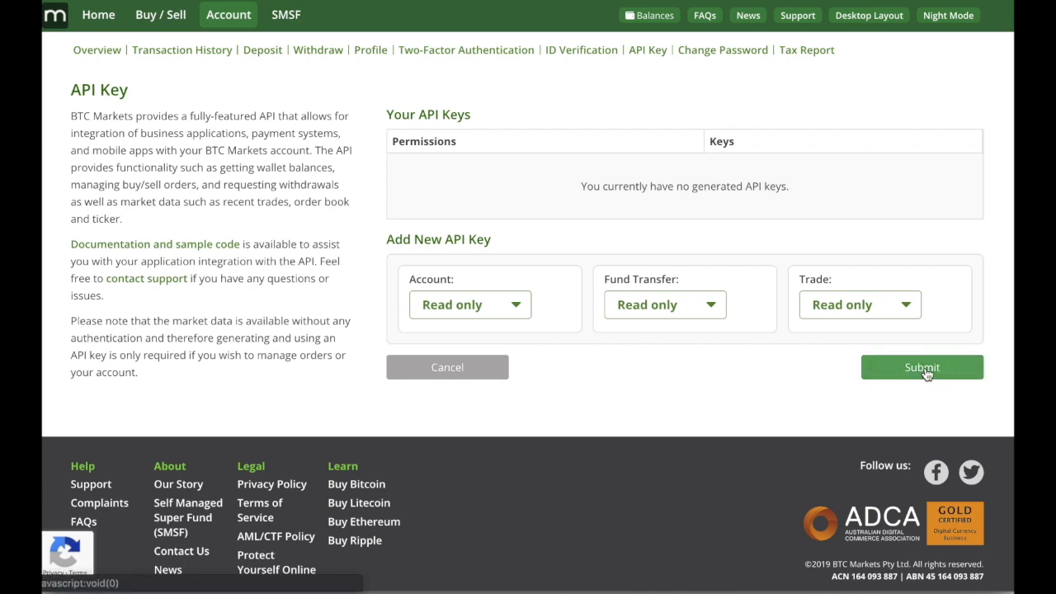
left_click(921, 366)
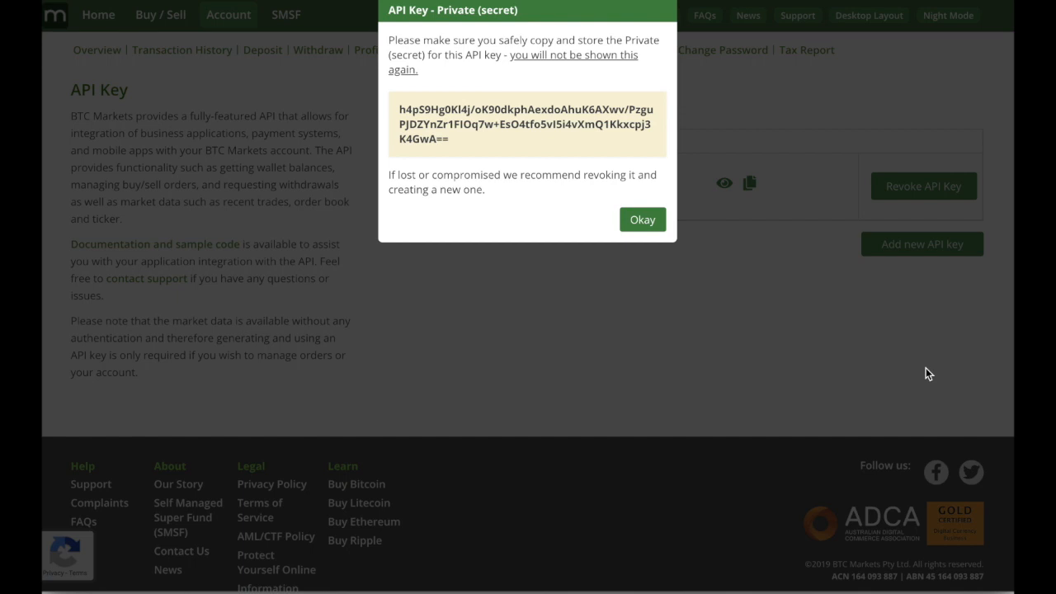
mouse_move(472, 157)
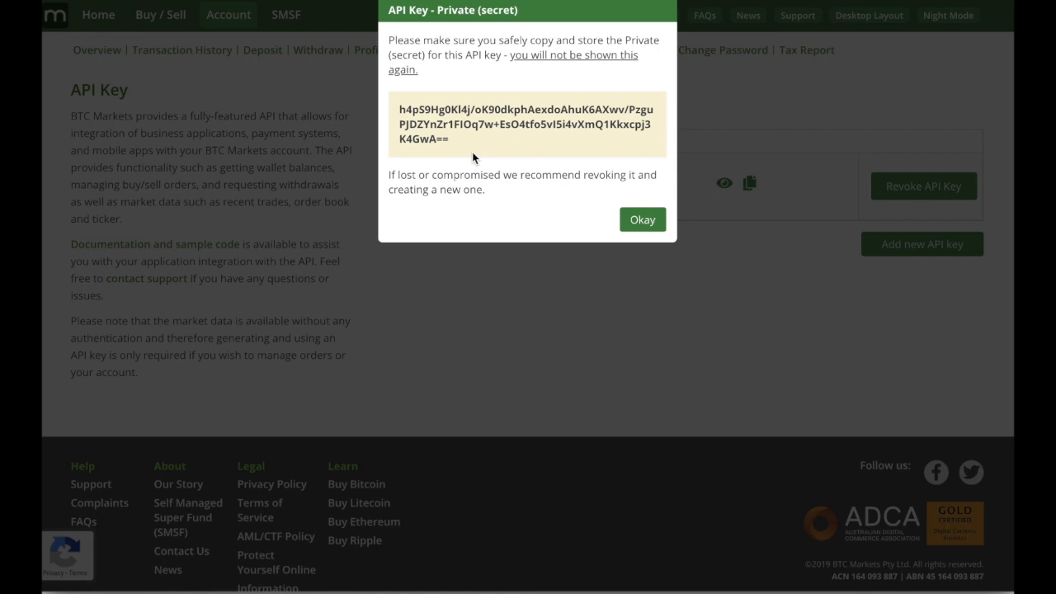
mouse_move(394, 92)
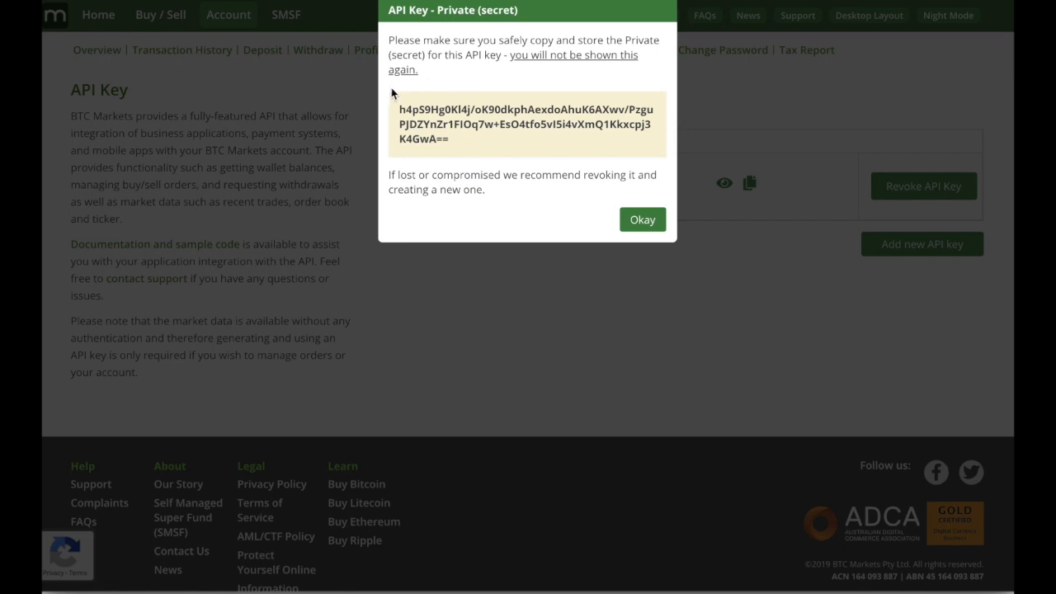
mouse_move(449, 140)
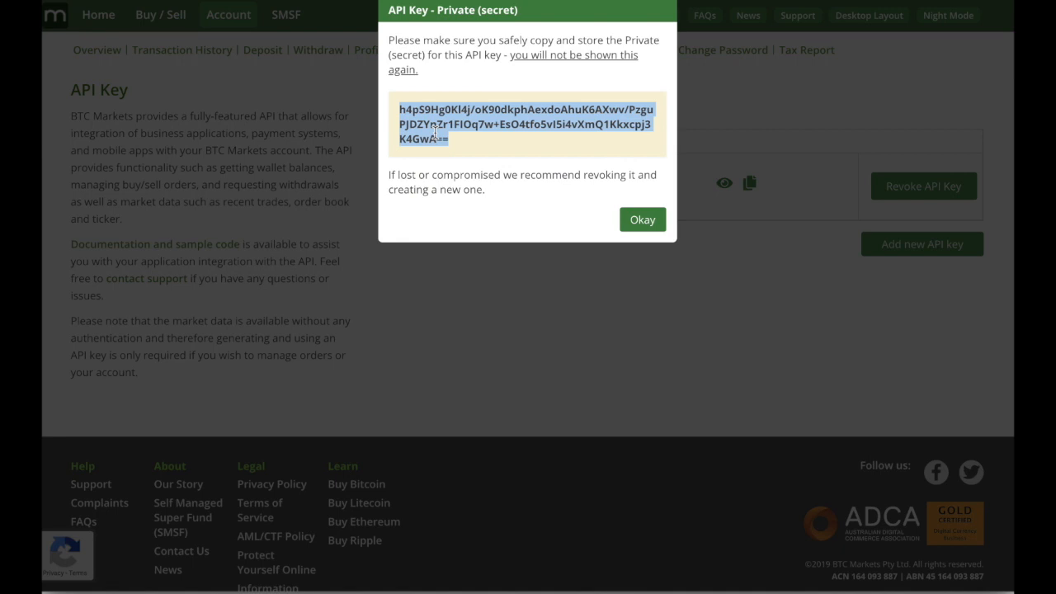
mouse_move(531, 178)
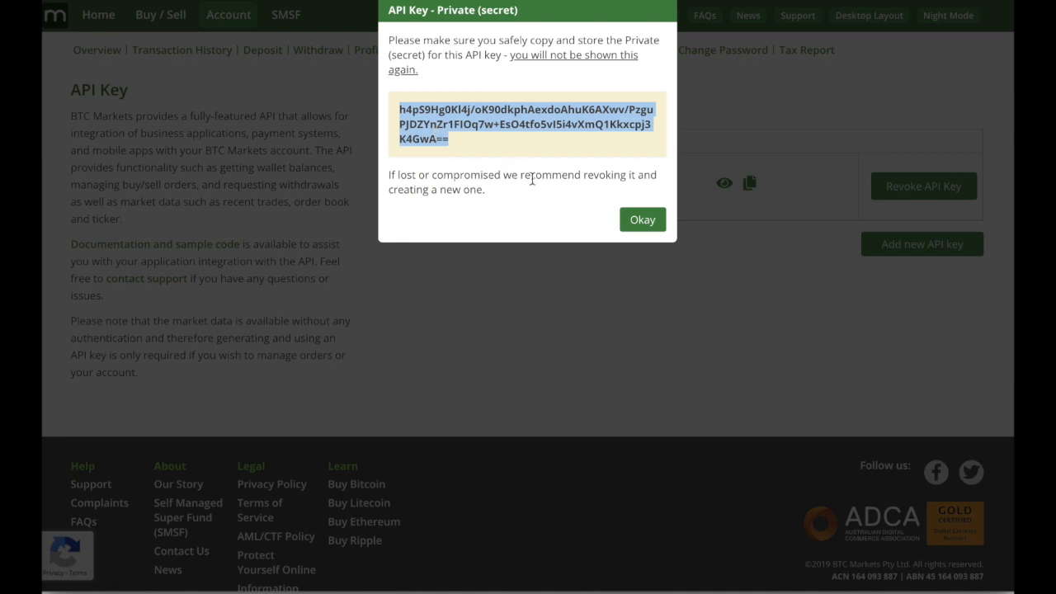
- Copy the private secret shown in the 'API Key - Private (secret)' dialog
left_click(642, 219)
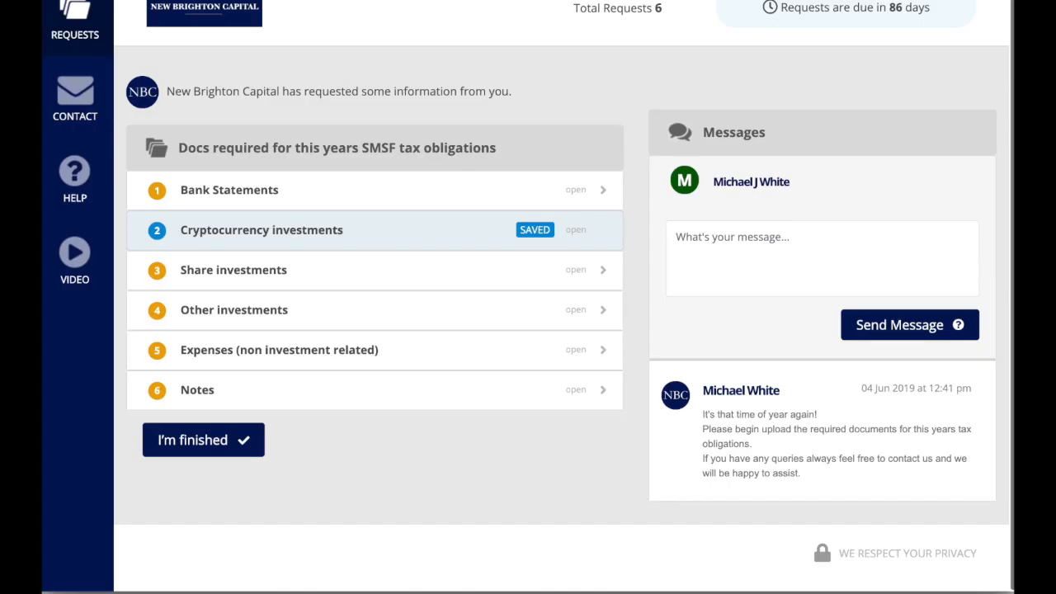
mouse_move(774, 102)
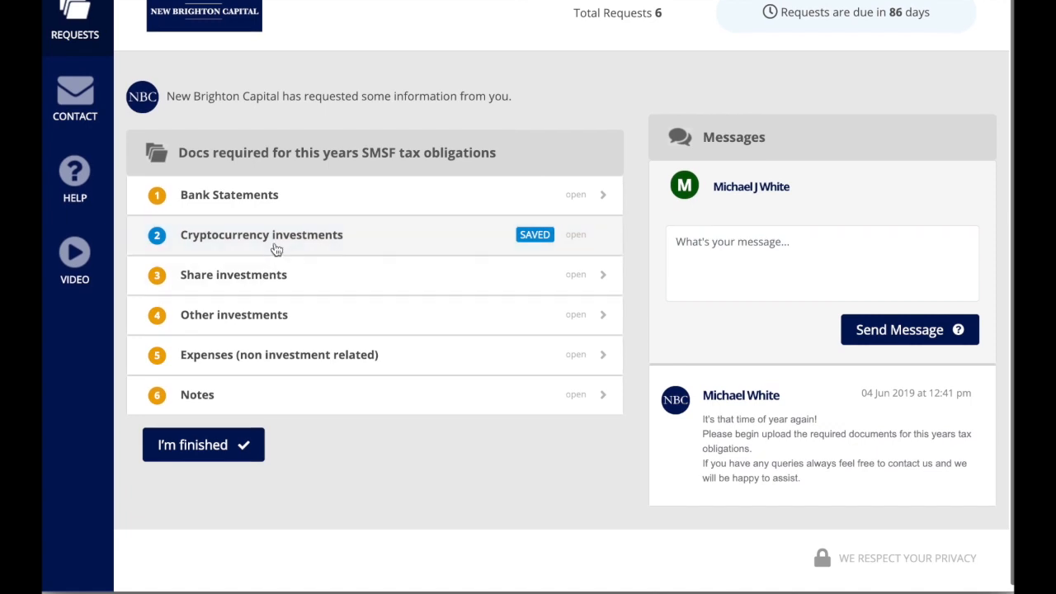
mouse_move(279, 239)
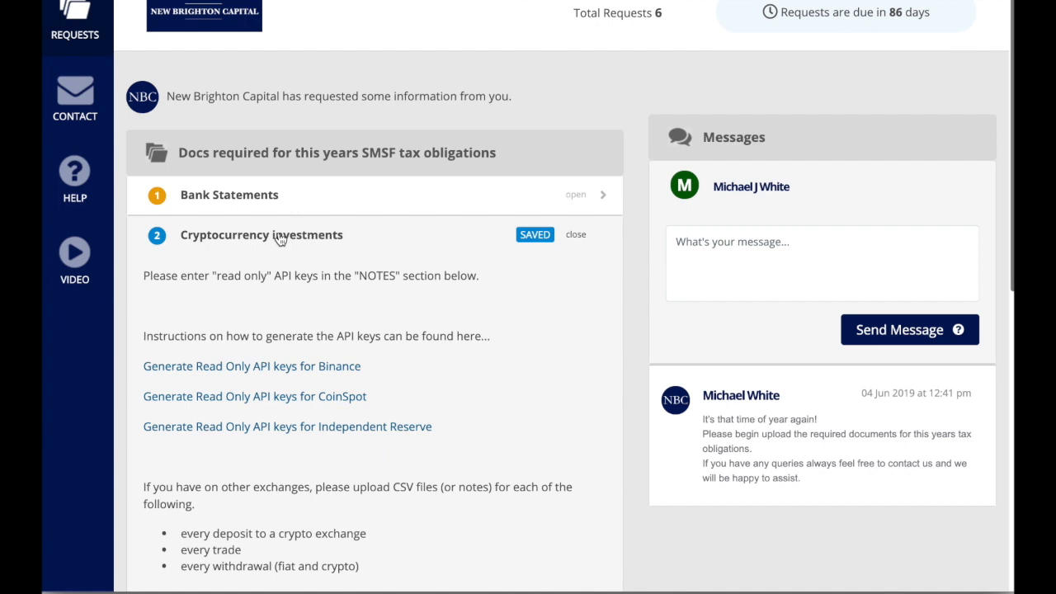
- Place the cursor at the end of the CoinSpot secret in the Cryptocurrency investments notes
scroll("down", 3)
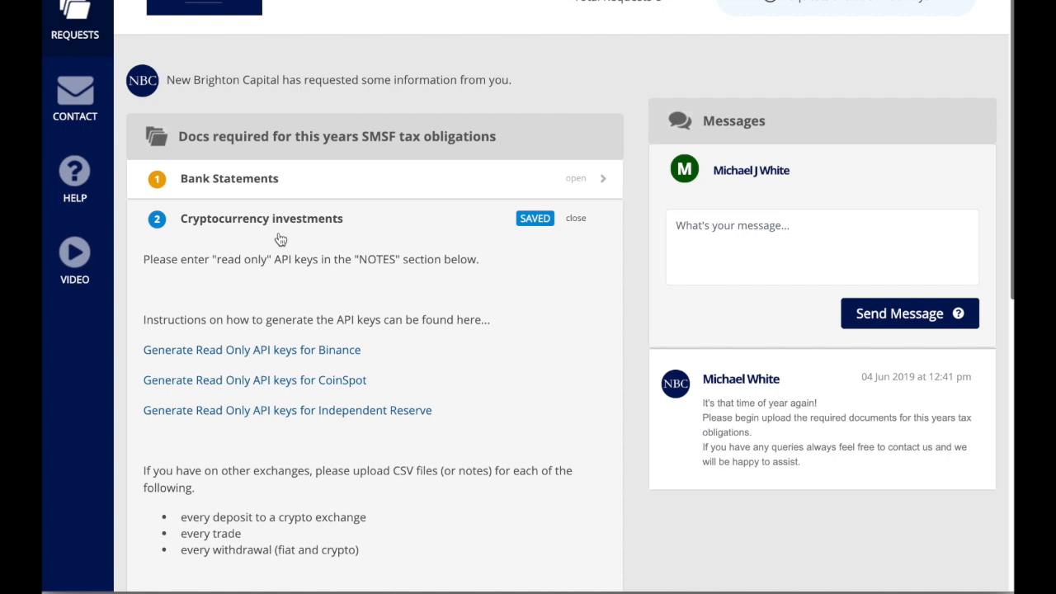
scroll("down", 3)
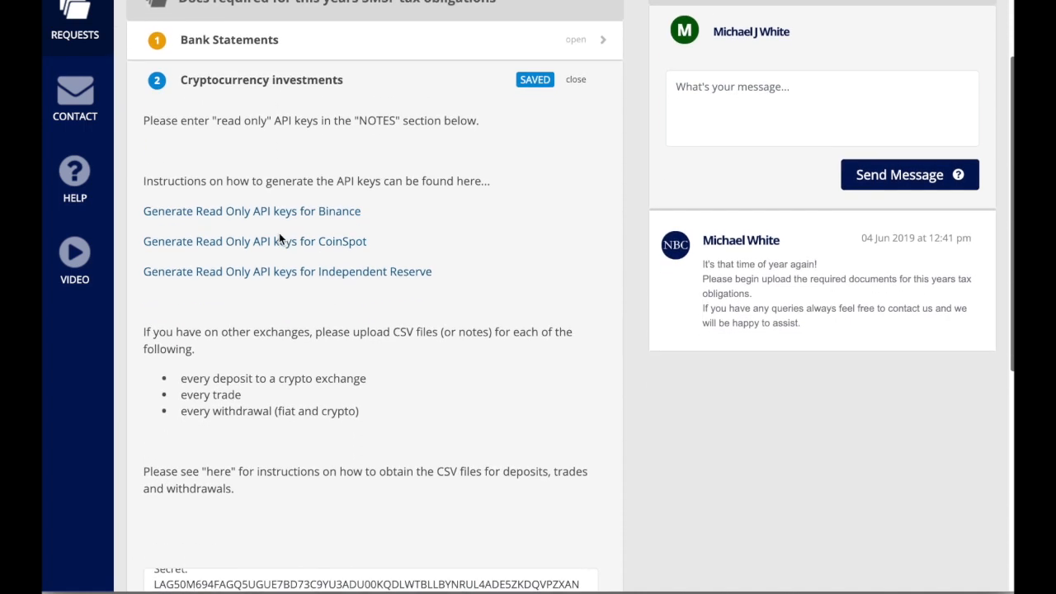
scroll("down", 3)
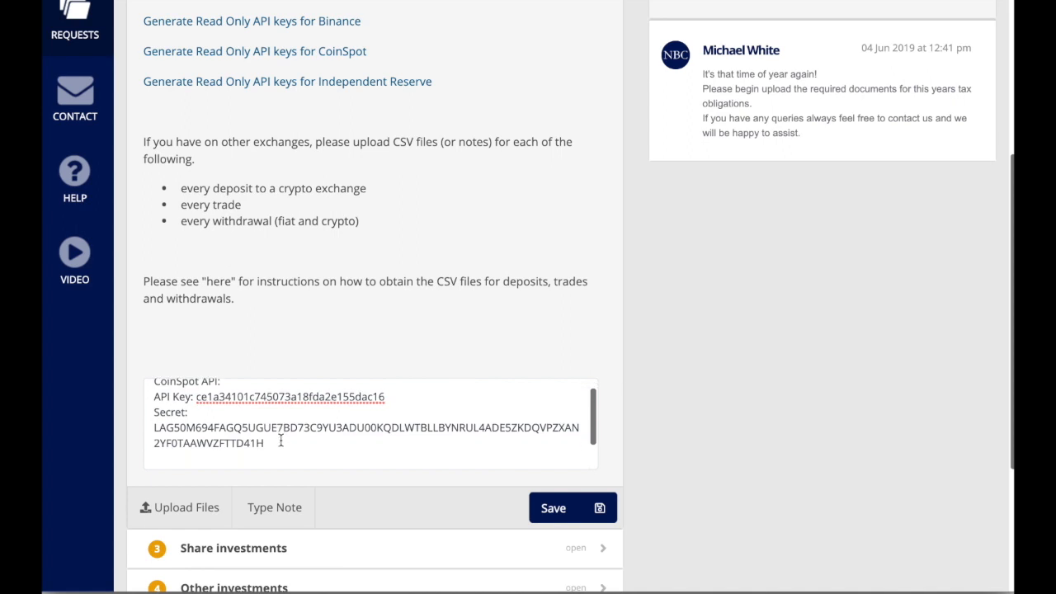
left_click(369, 425)
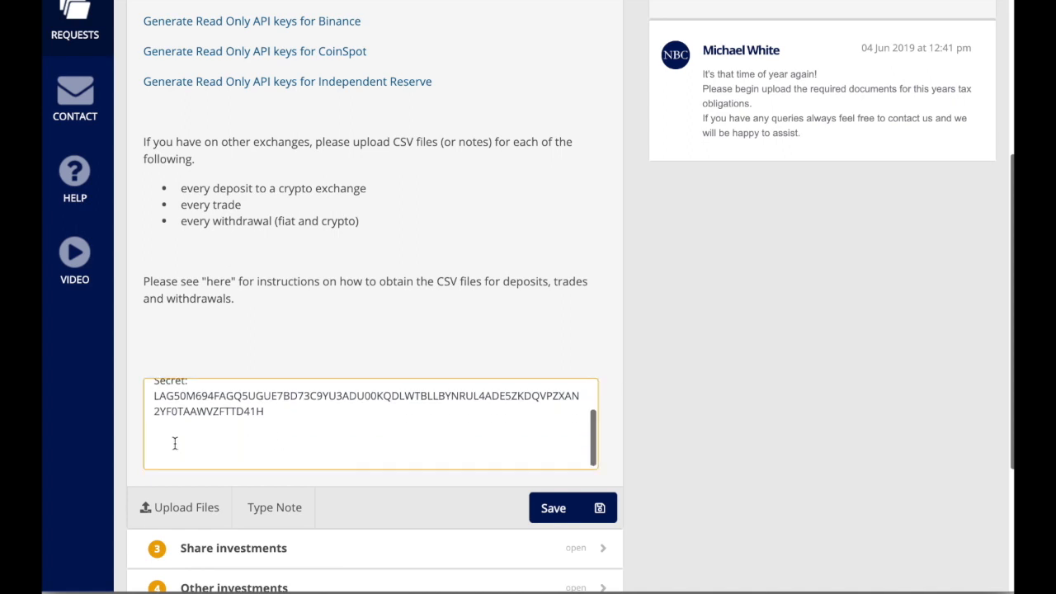
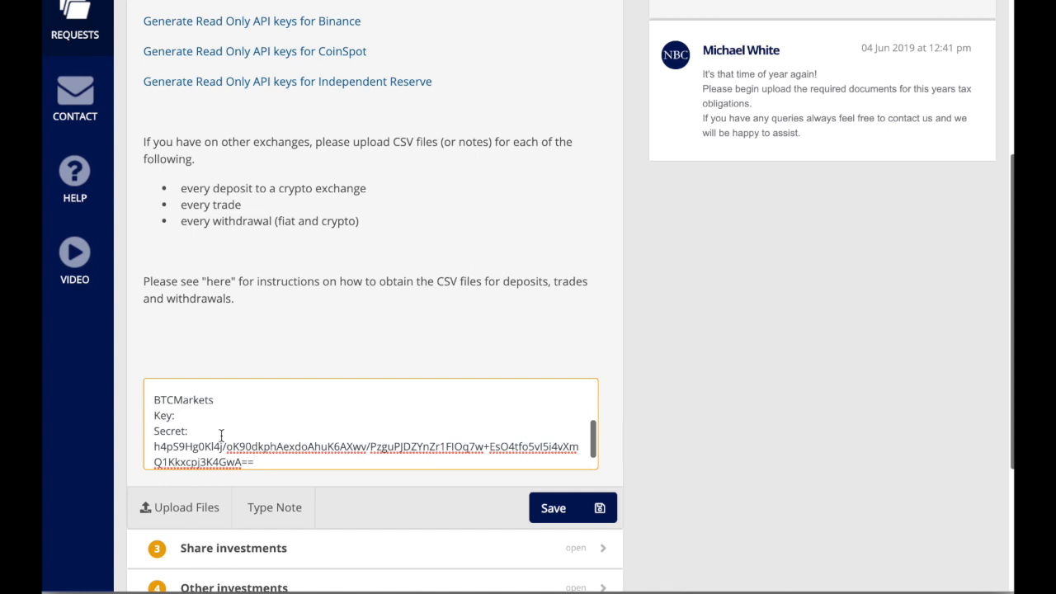
- Add a BTCMarkets entry with 'Secret:' and the pasted API secret to the notes and save
left_click(572, 508)
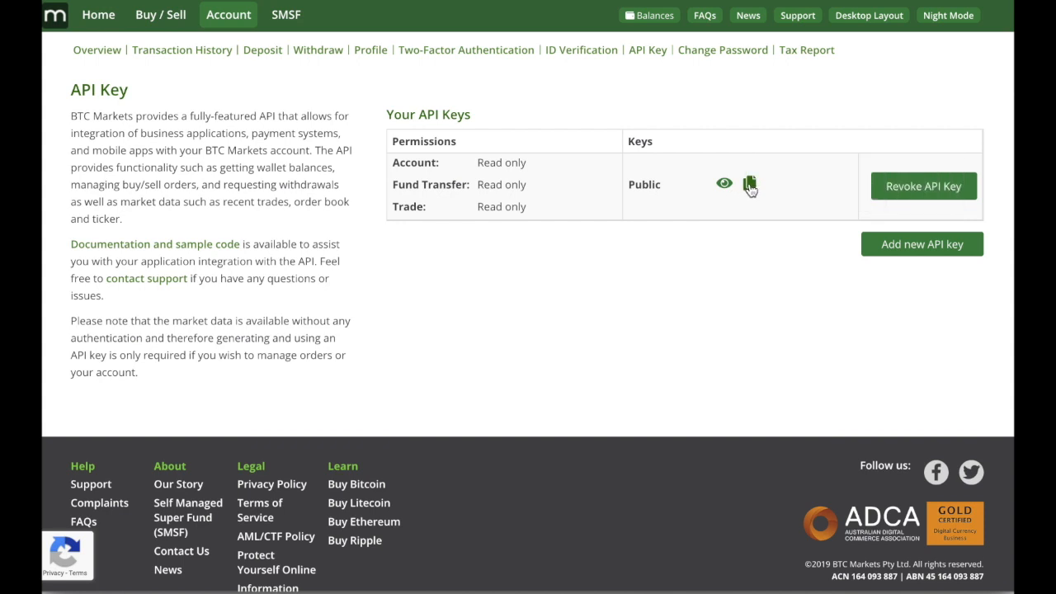
mouse_move(749, 183)
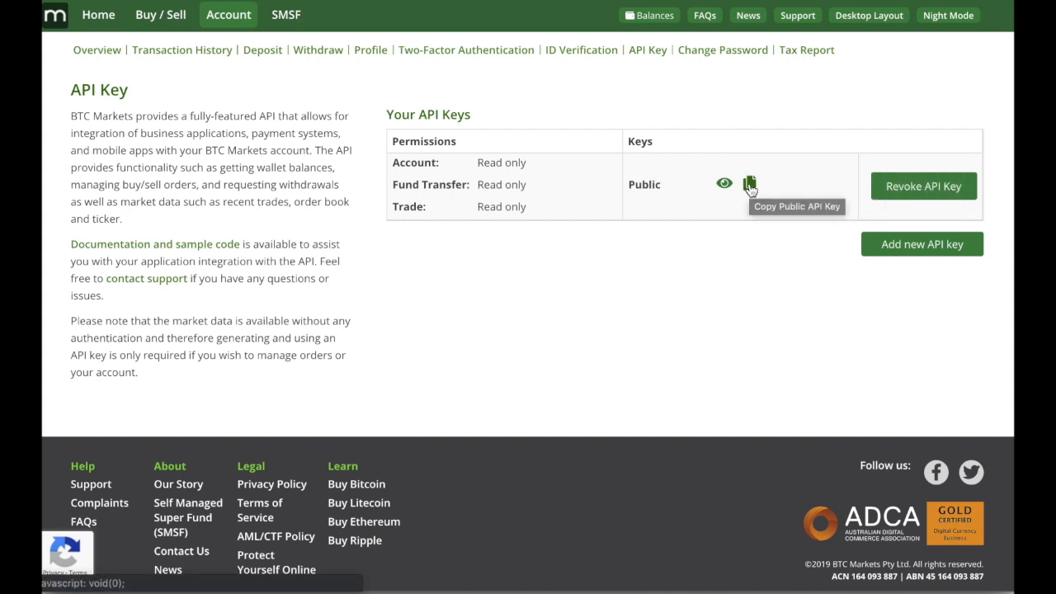
- Copy the public API key from the BTC Markets API Key page
left_click(749, 183)
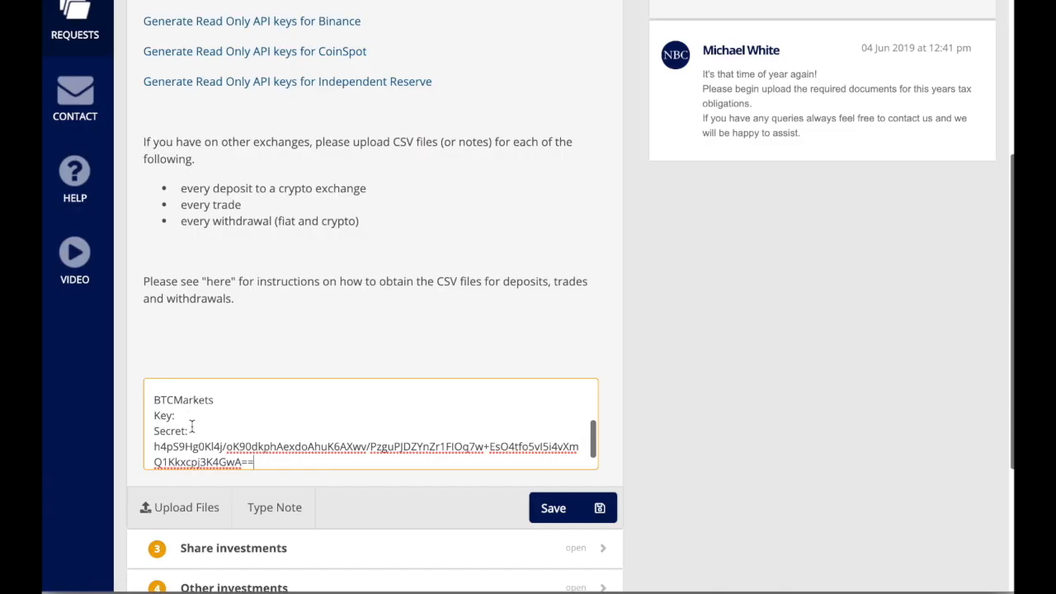
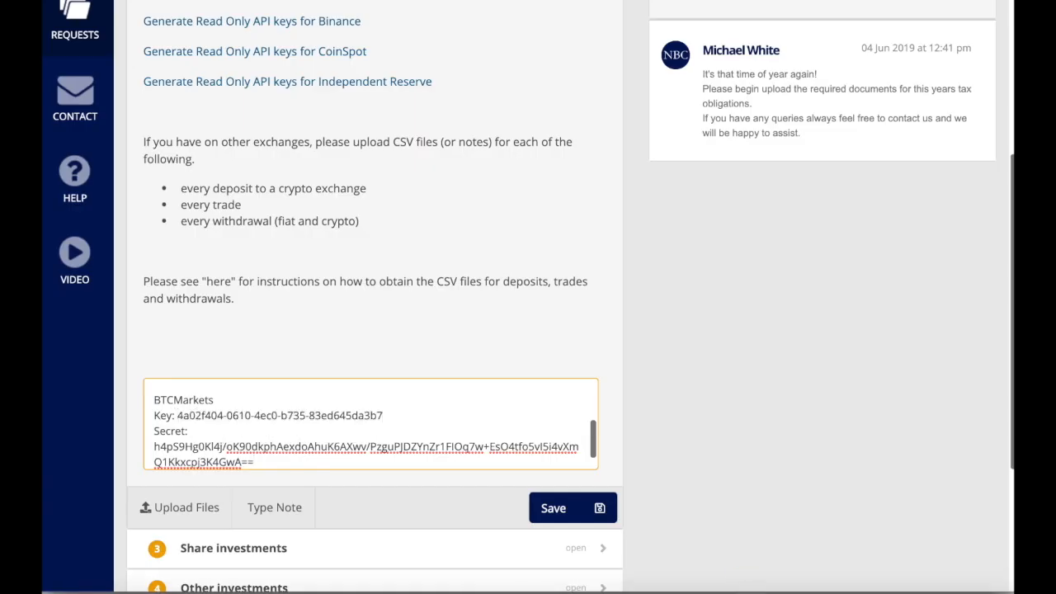
left_click_drag(153, 416, 387, 416)
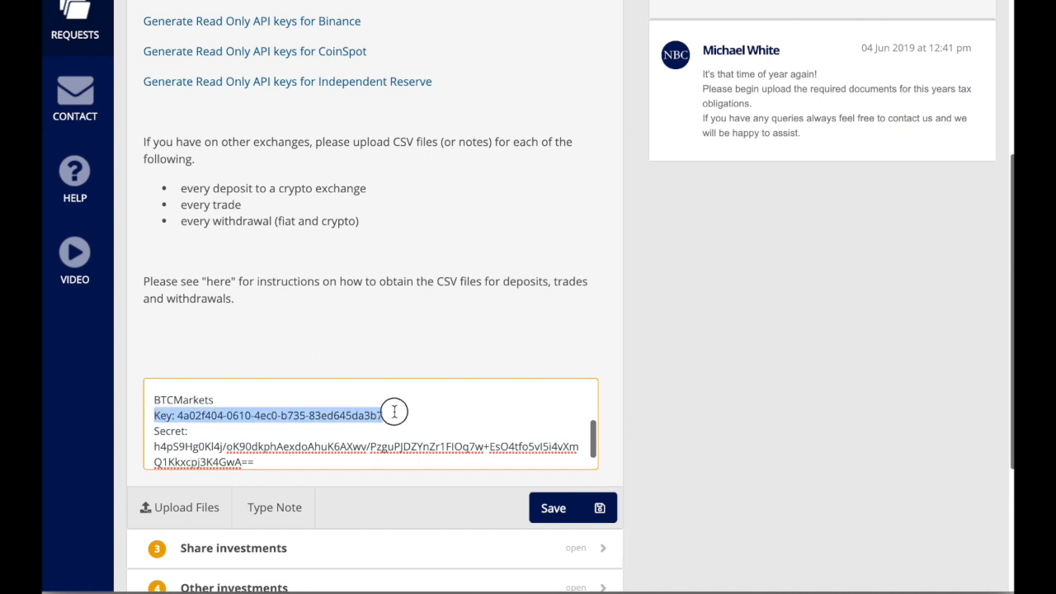
left_click(573, 508)
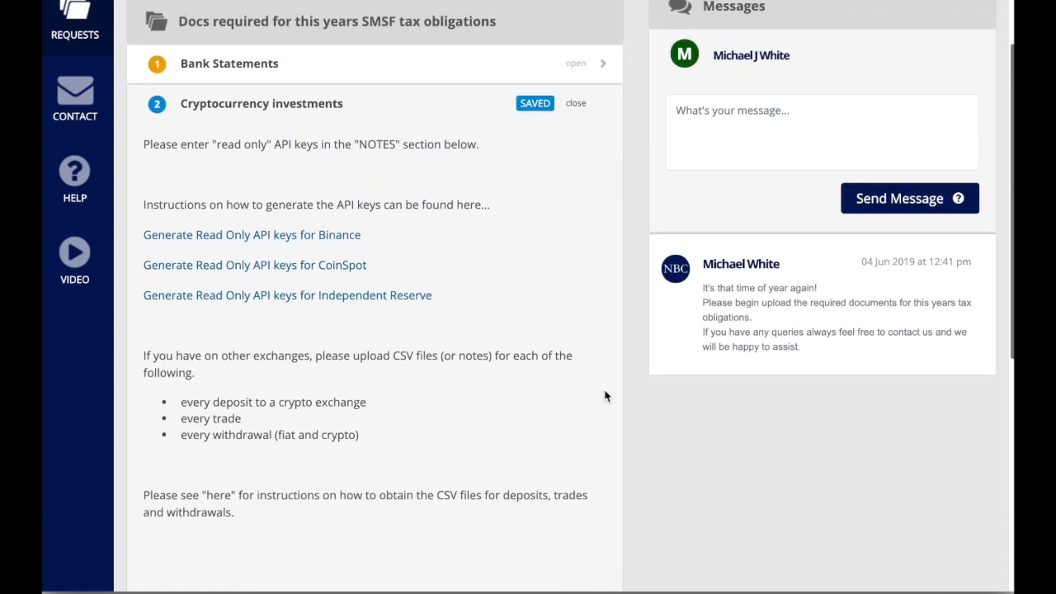
left_click(574, 102)
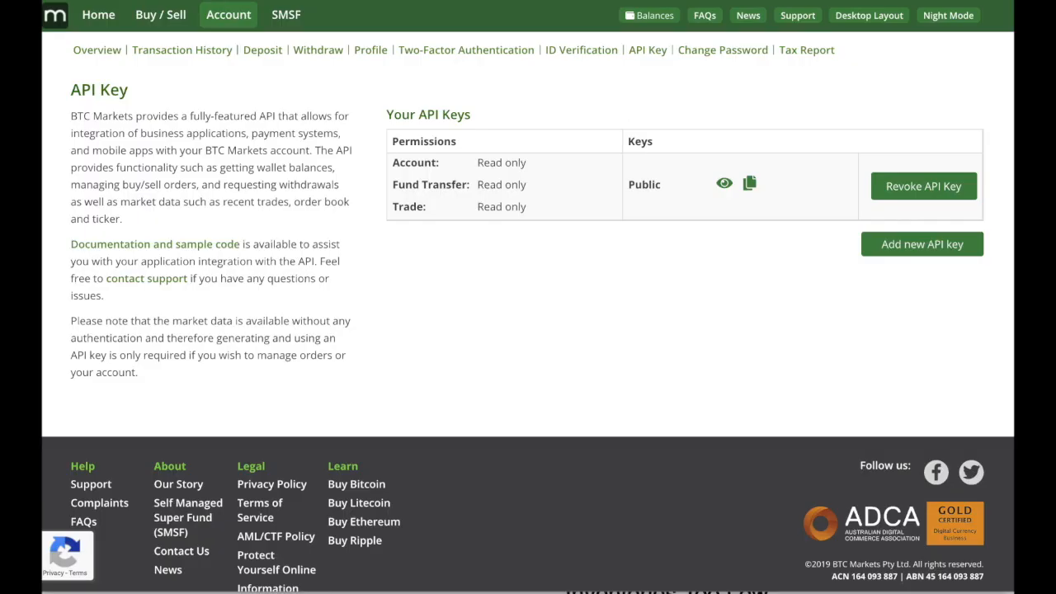
mouse_move(774, 291)
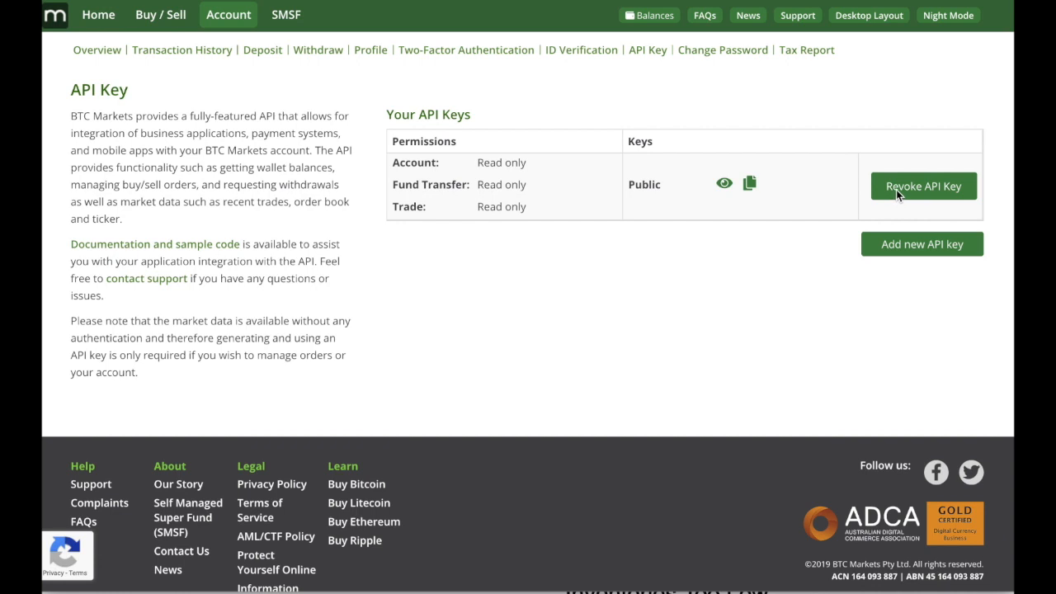
mouse_move(904, 198)
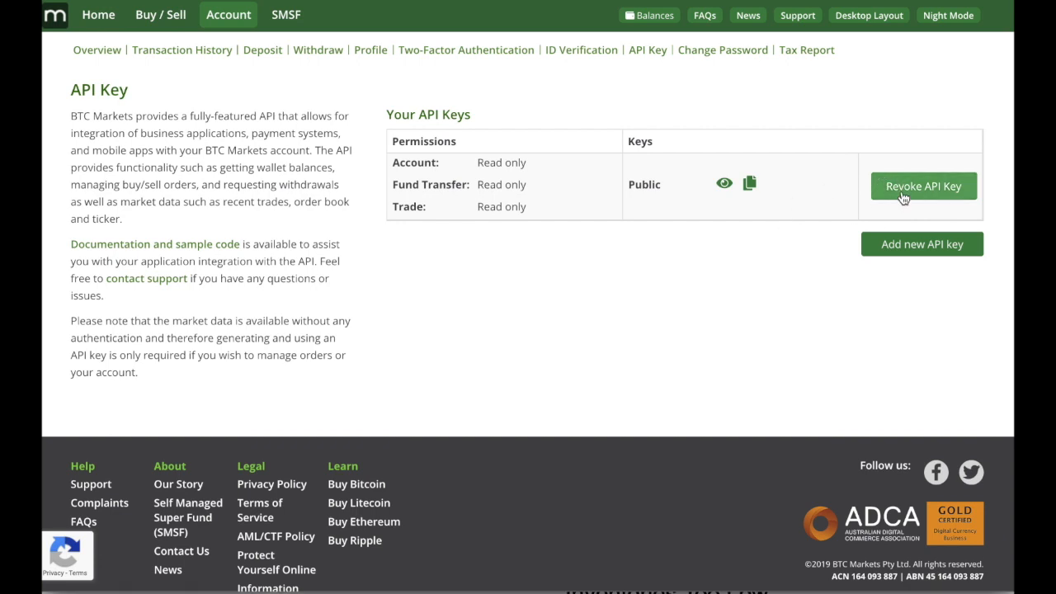
- Revoke the read-only API key, confirming and passing the bus-image reCAPTCHA check
left_click(922, 185)
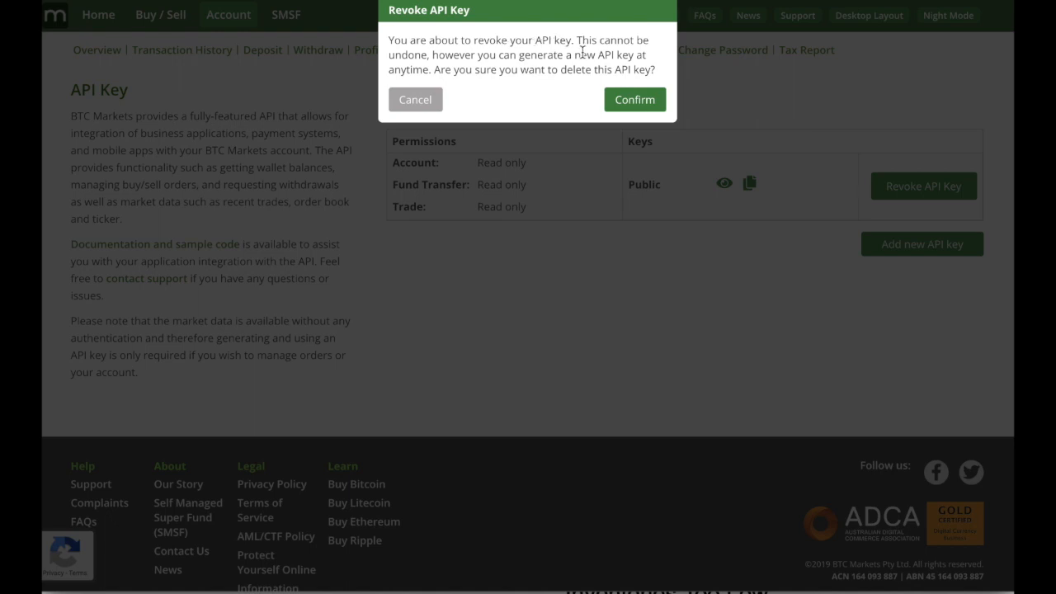
mouse_move(493, 69)
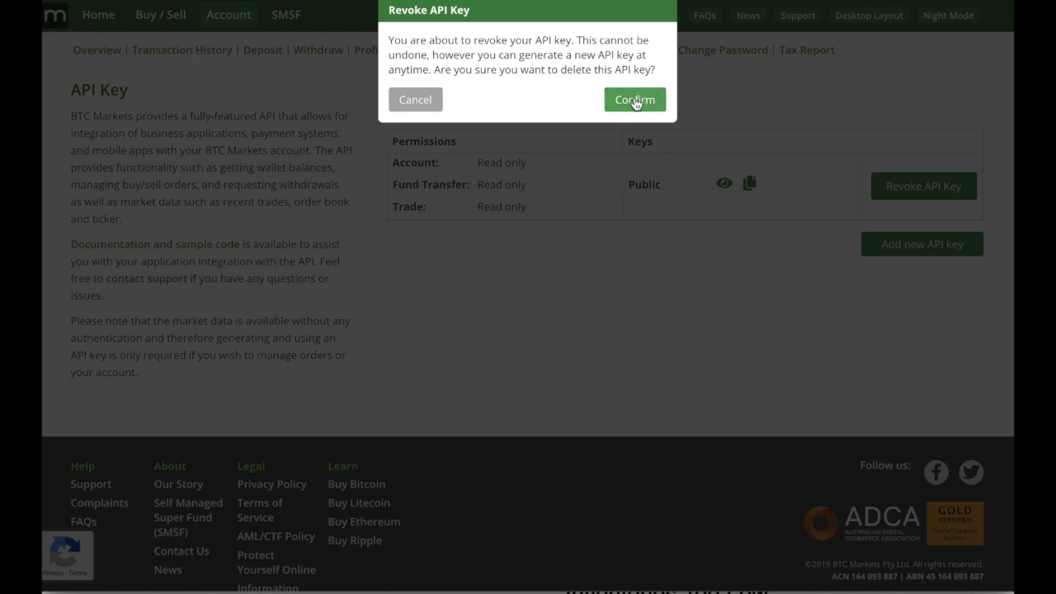
left_click(633, 99)
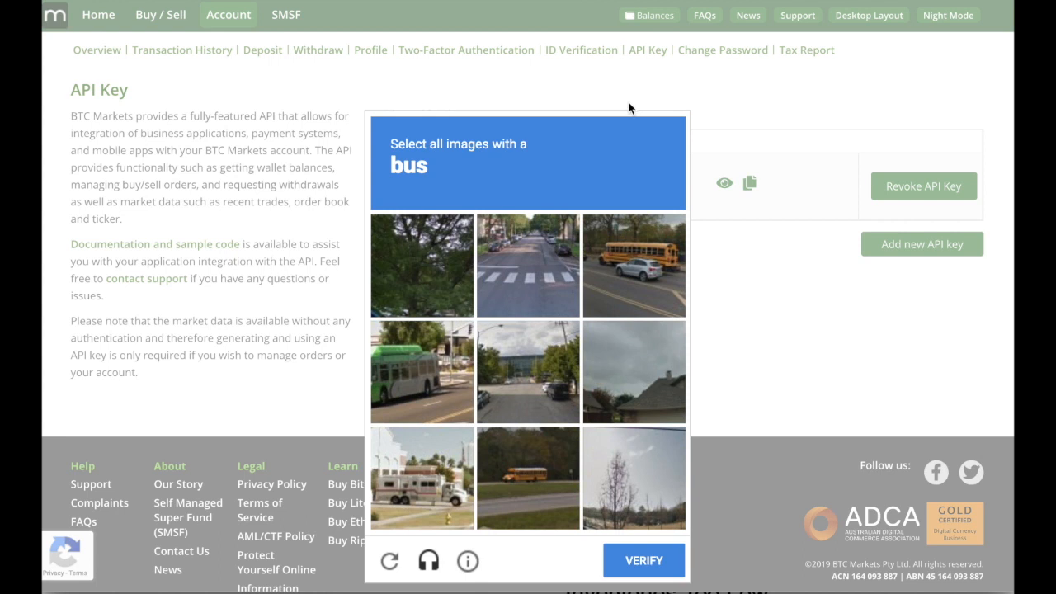
left_click(633, 264)
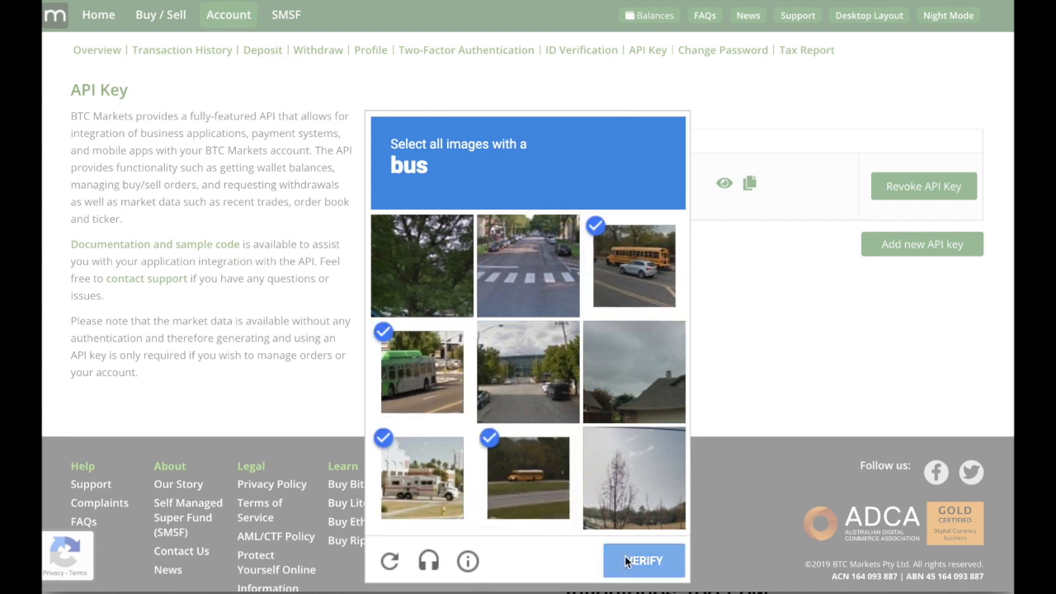
left_click(643, 561)
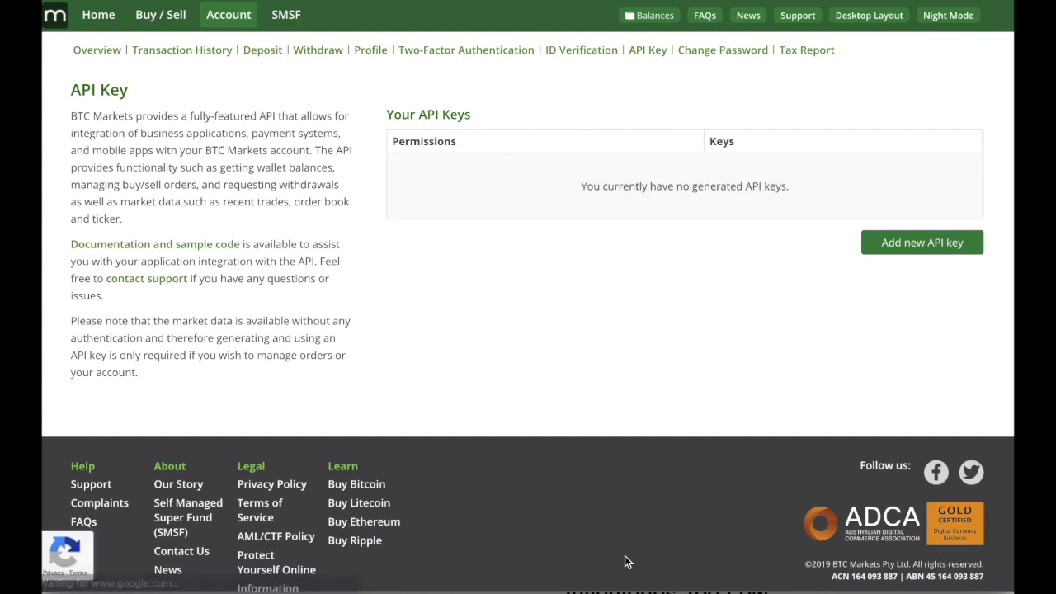
mouse_move(634, 264)
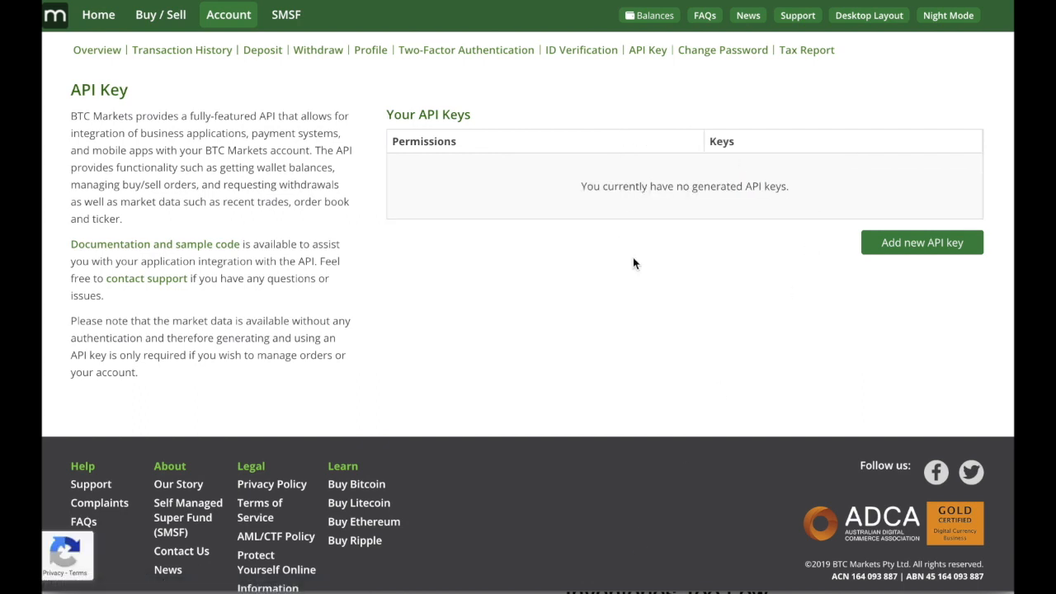